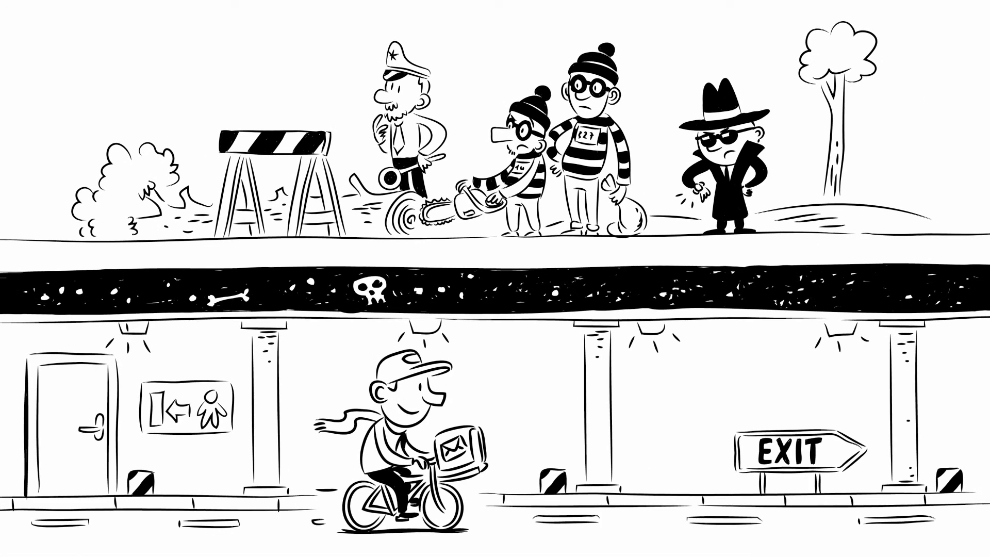
scroll("down", 3)
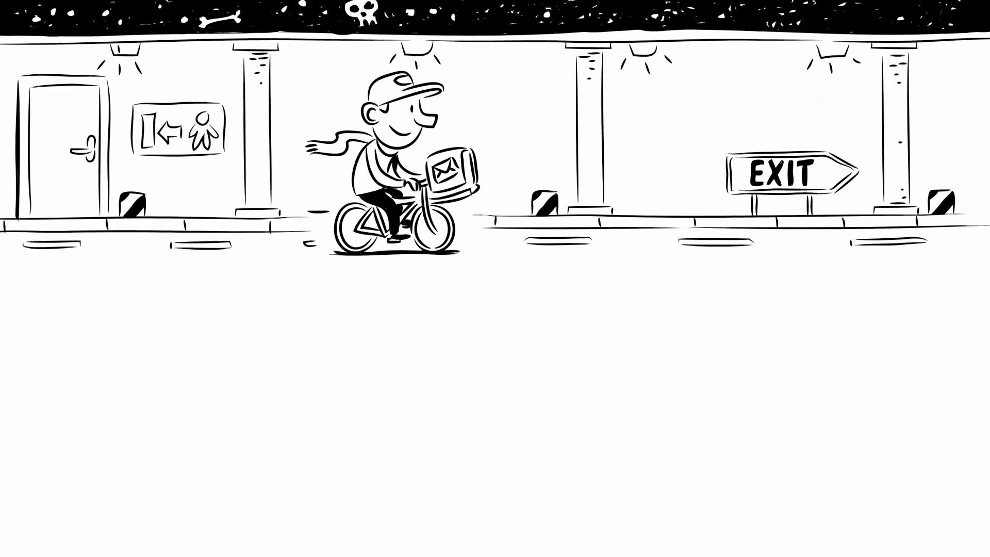